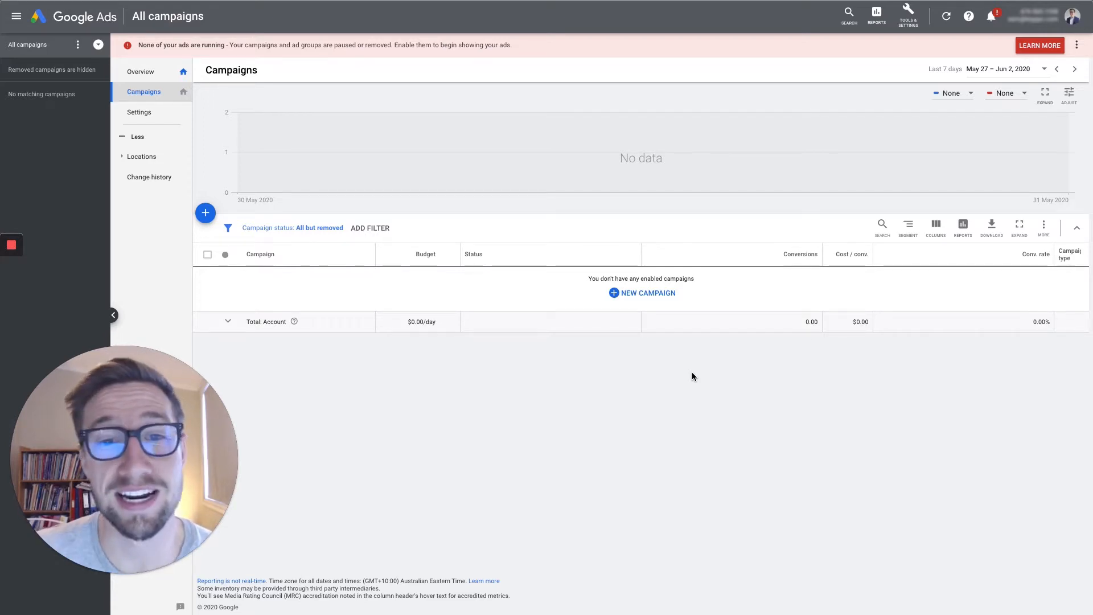
pyautogui.moveTo(672, 328)
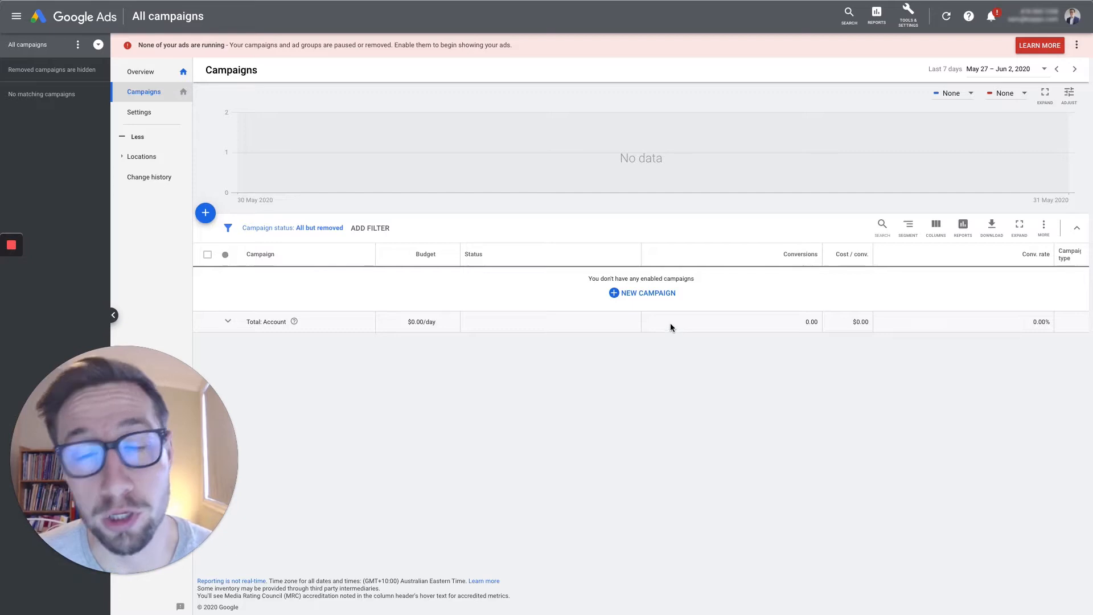
pyautogui.moveTo(533, 418)
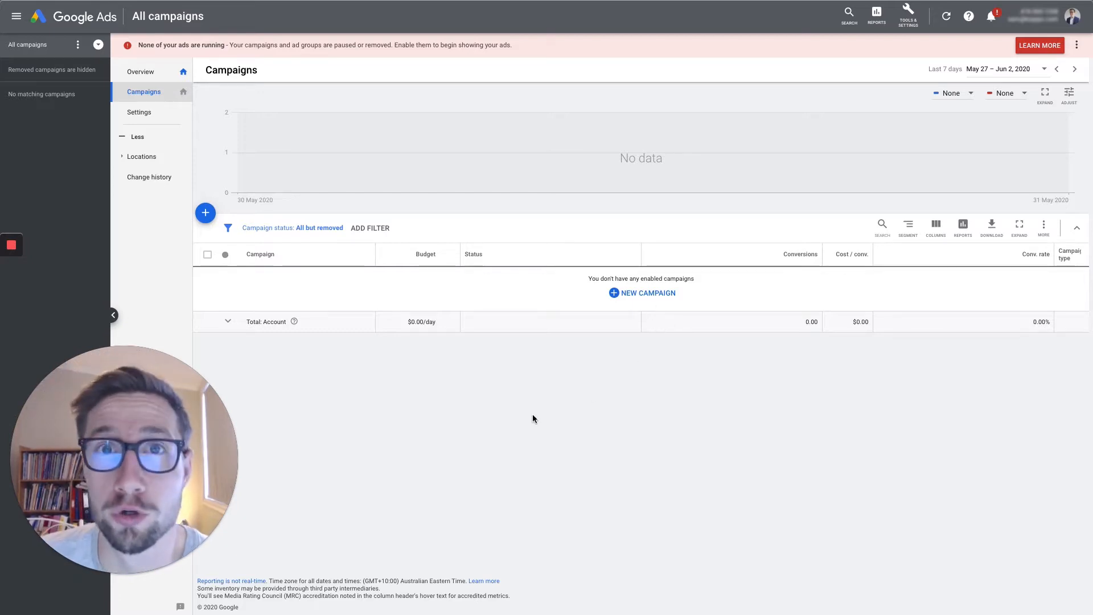
pyautogui.moveTo(267, 271)
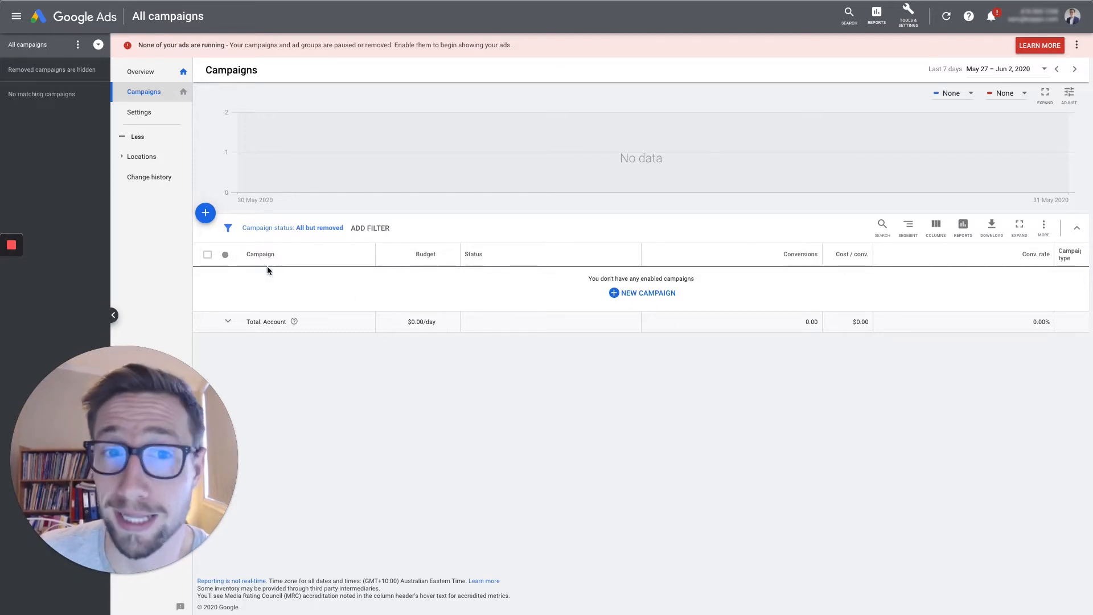
# Start a new campaign with the Sales goal as a Standard Shopping campaign and continue to its settings.
pyautogui.click(205, 213)
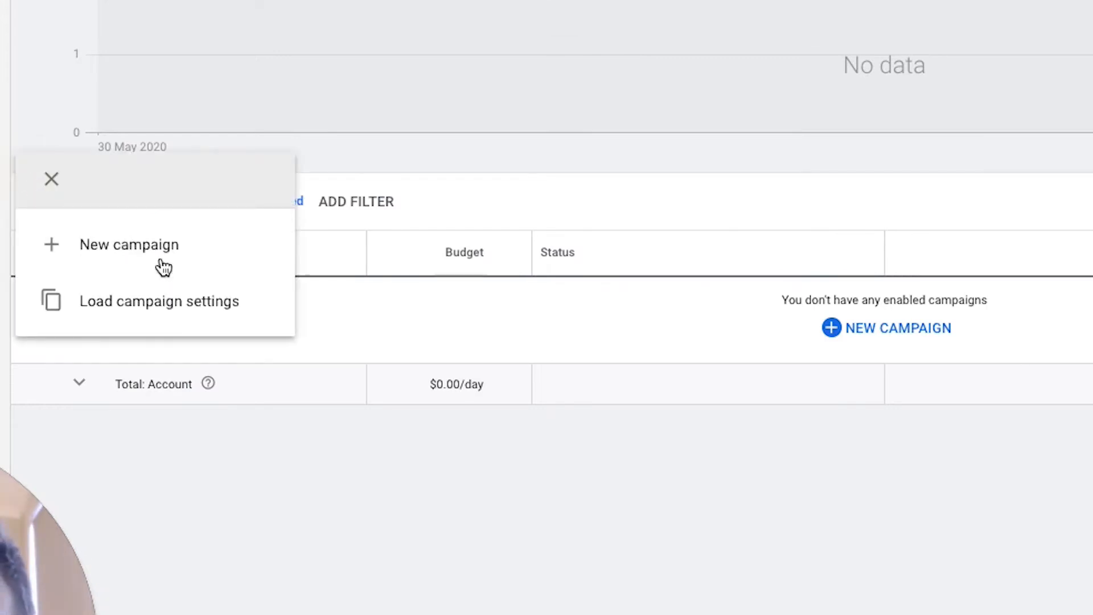
pyautogui.click(129, 245)
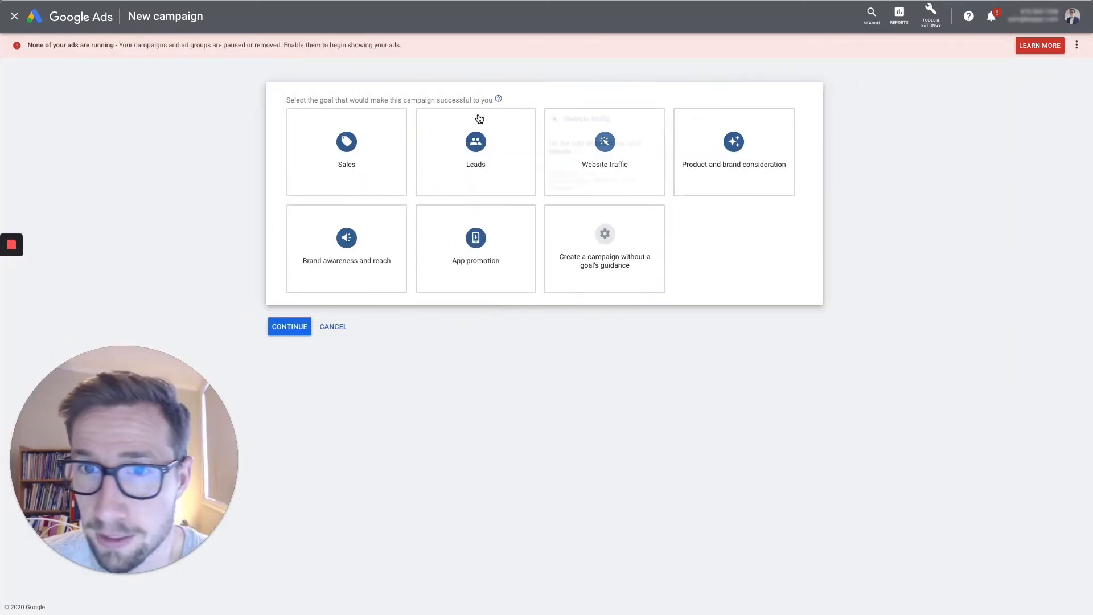
pyautogui.click(346, 151)
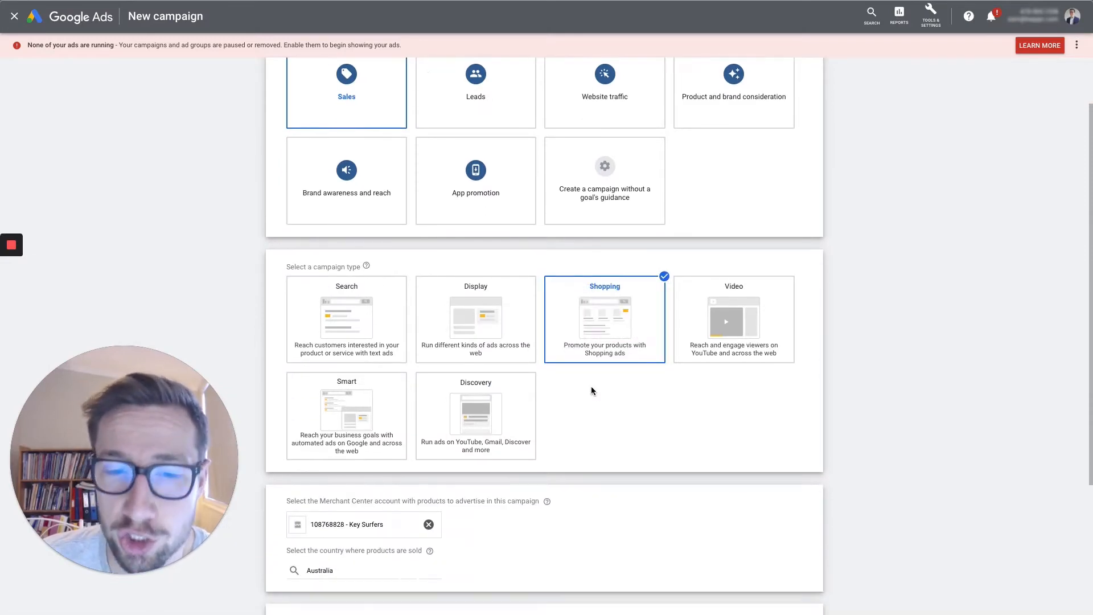
pyautogui.scroll(-3)
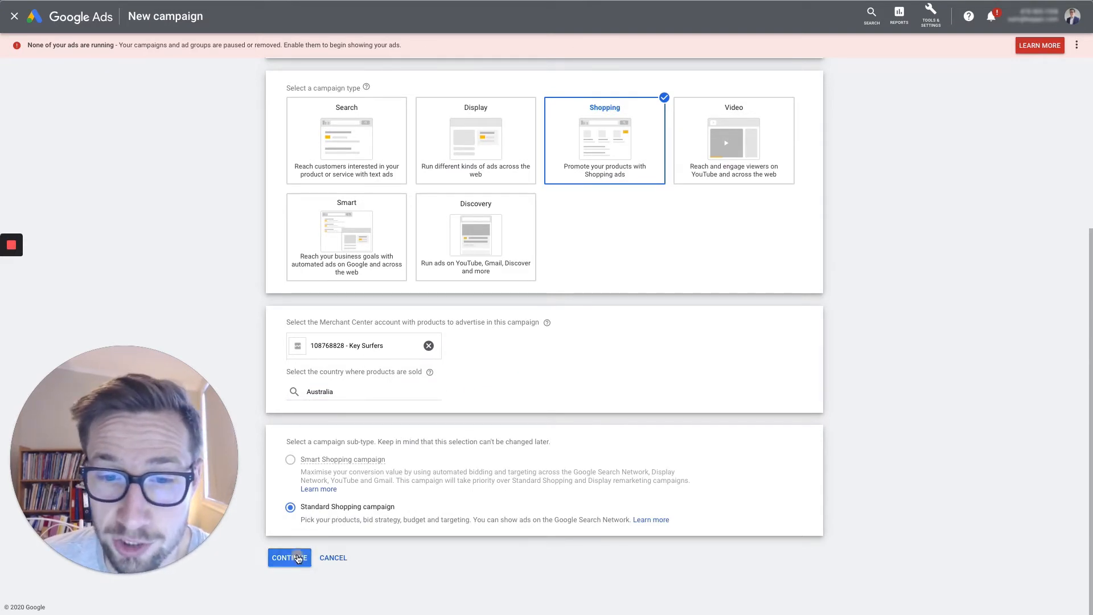
pyautogui.click(288, 557)
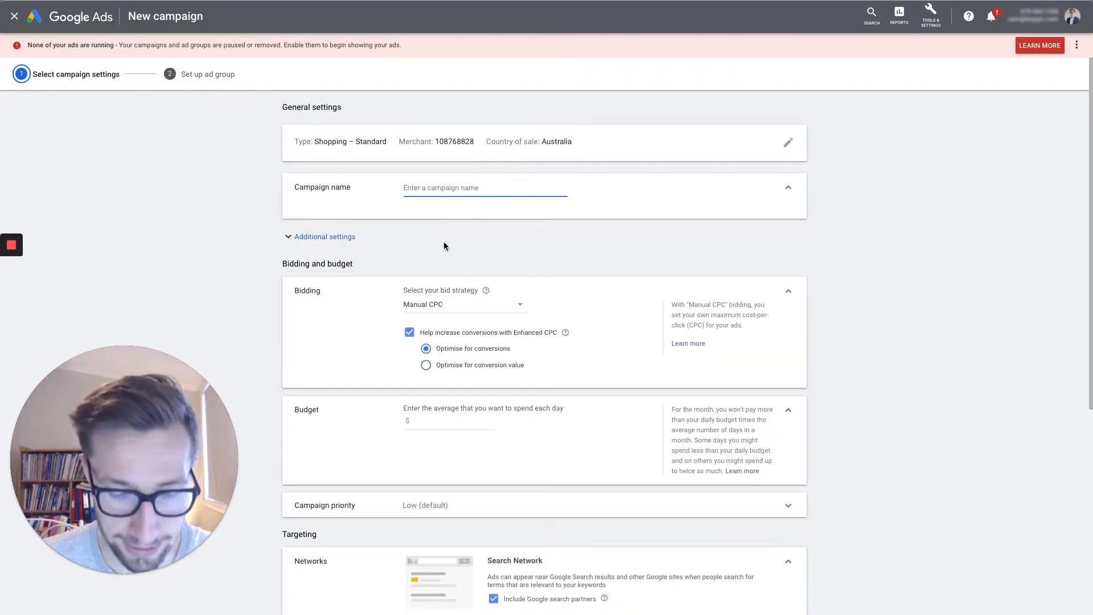
# Name the campaign 'Shopping Campaign' and keep Manual CPC with Enhanced CPC as the bid strategy.
pyautogui.write('Shopping Campaign')
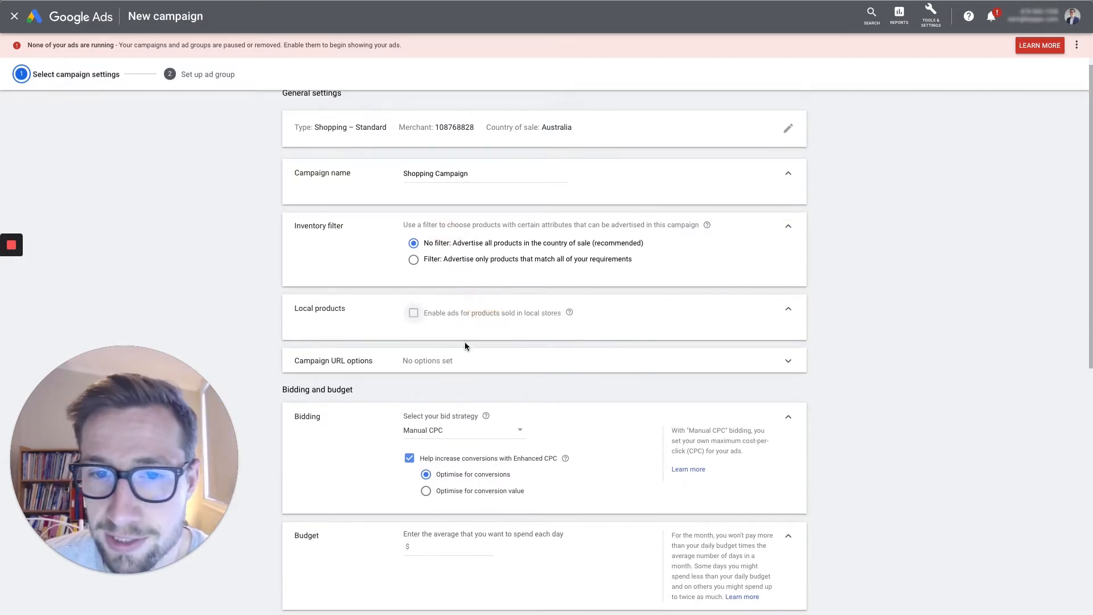
pyautogui.scroll(-3)
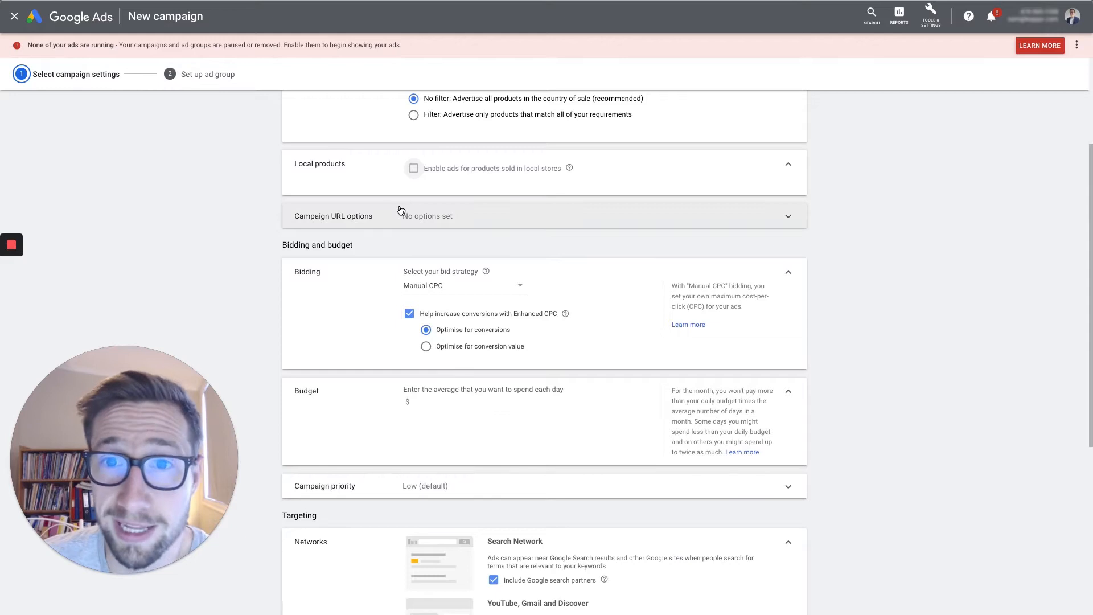
pyautogui.click(464, 284)
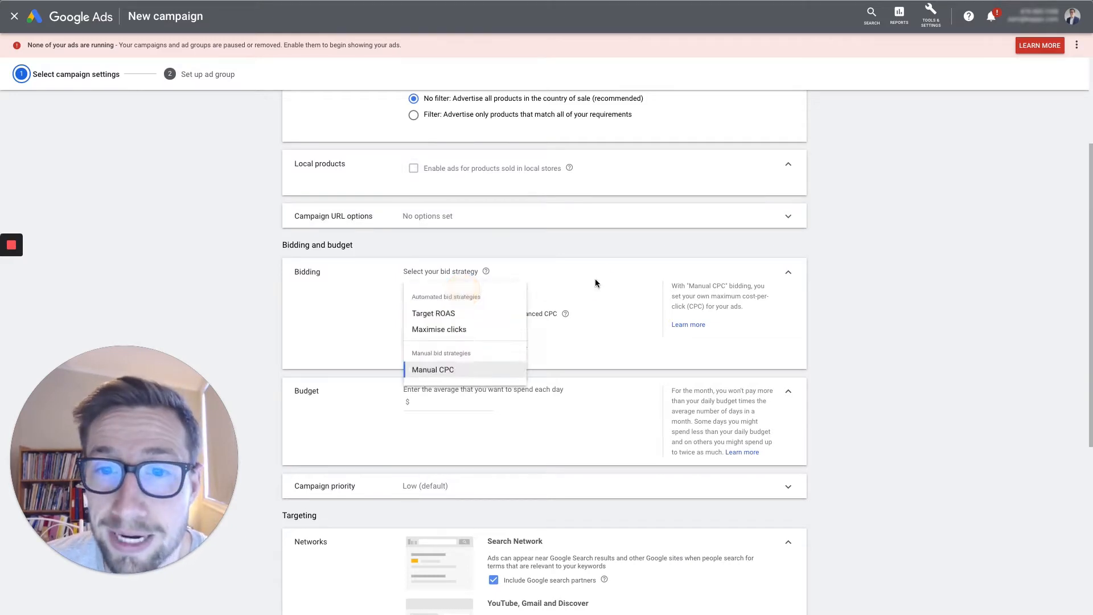
pyautogui.click(433, 369)
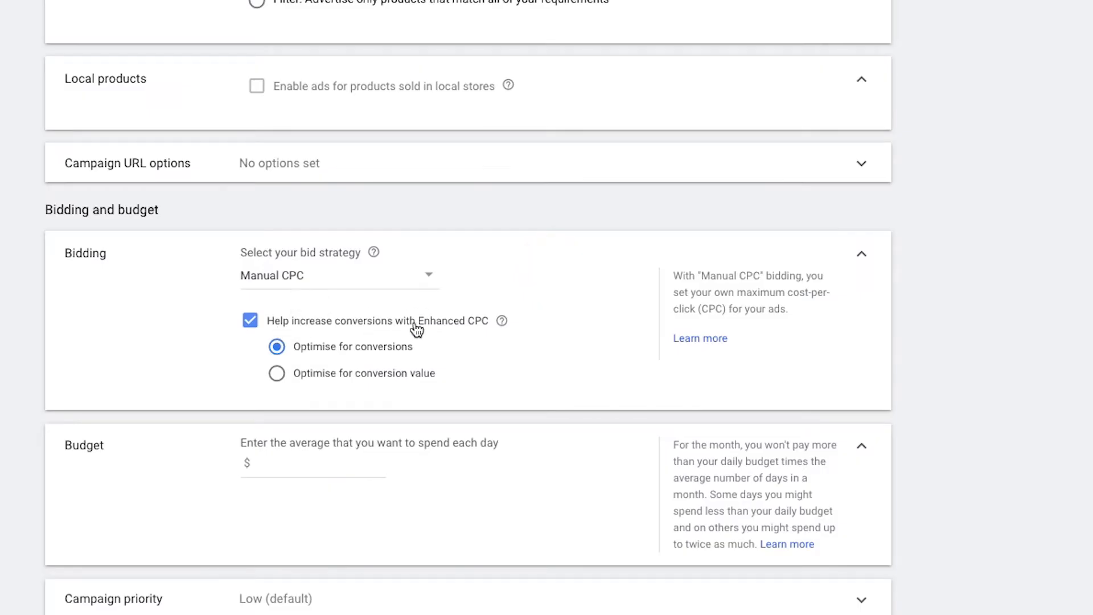
pyautogui.moveTo(415, 336)
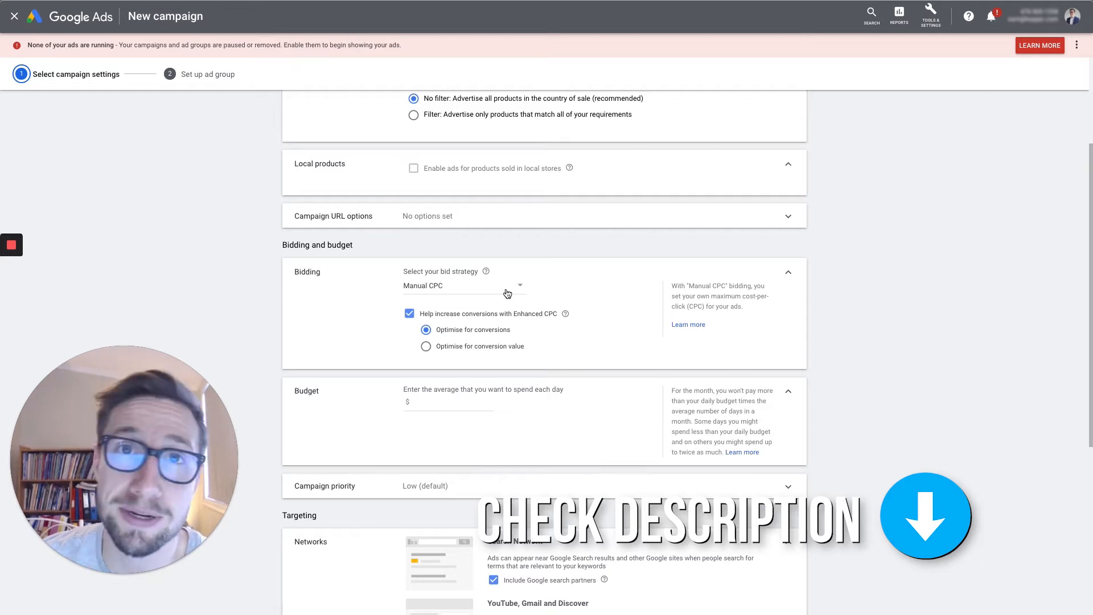
# Set the average daily budget to $50 and leave campaign priority at Low (default).
pyautogui.scroll(-3)
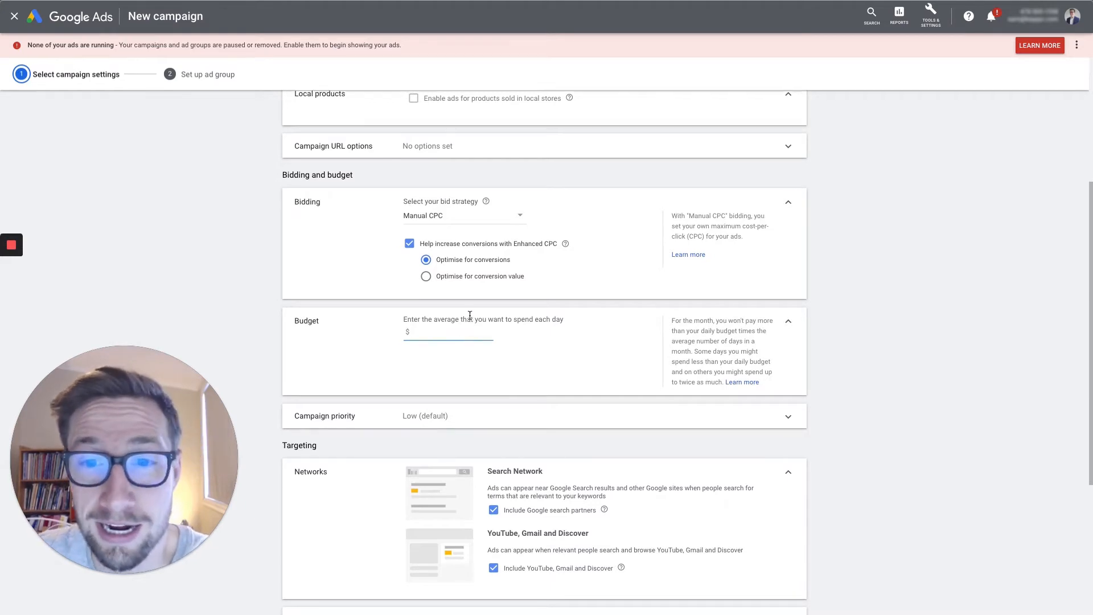
pyautogui.write('50.00')
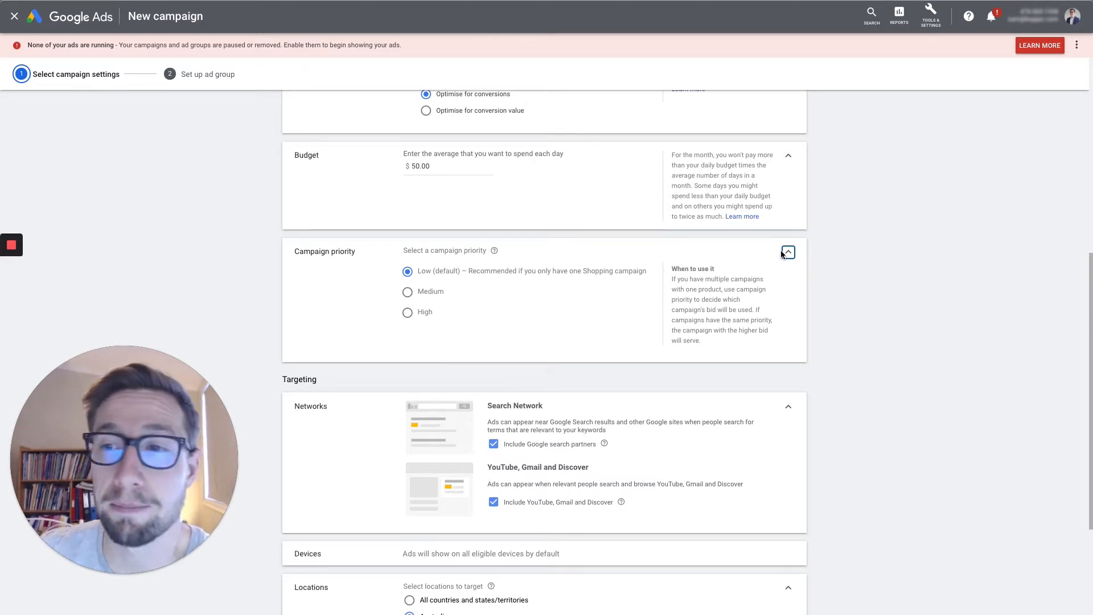
pyautogui.click(787, 252)
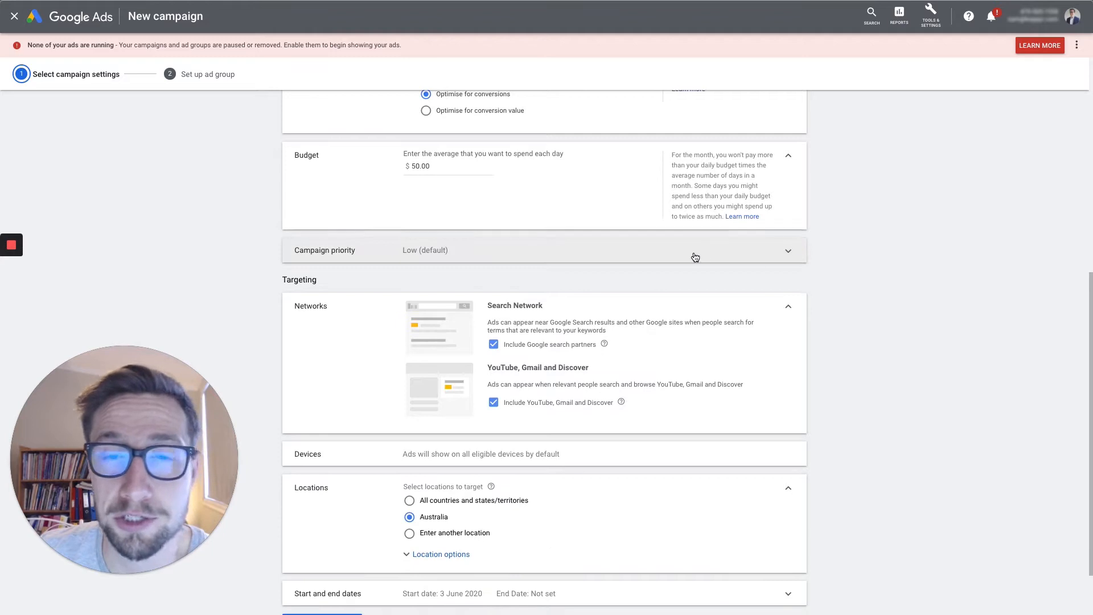
pyautogui.moveTo(827, 280)
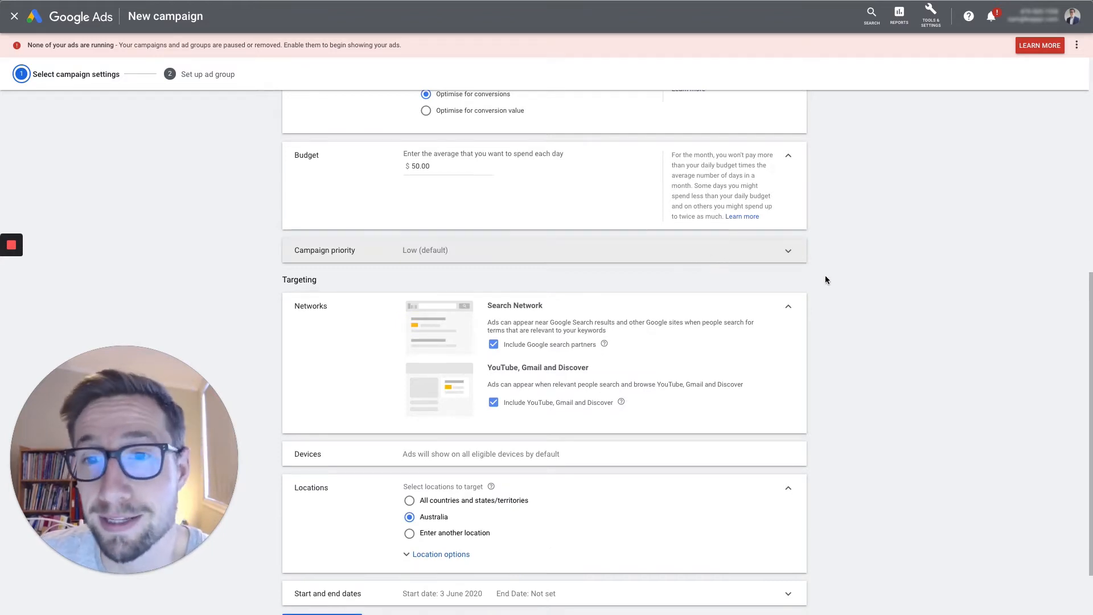
# Exclude Google search partners from the campaign's networks.
pyautogui.scroll(-3)
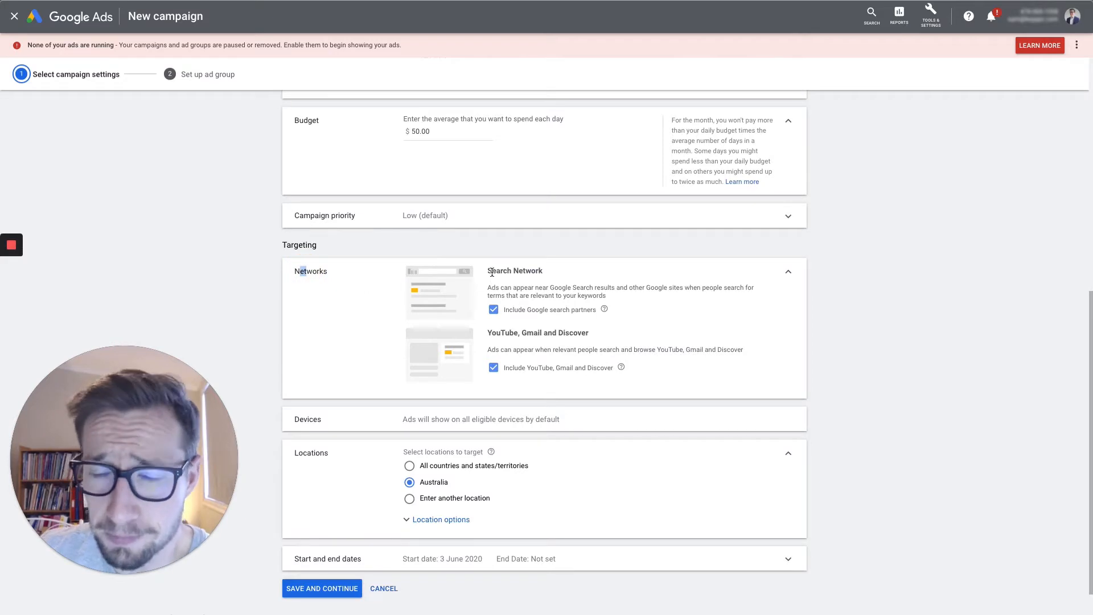
pyautogui.moveTo(545, 286)
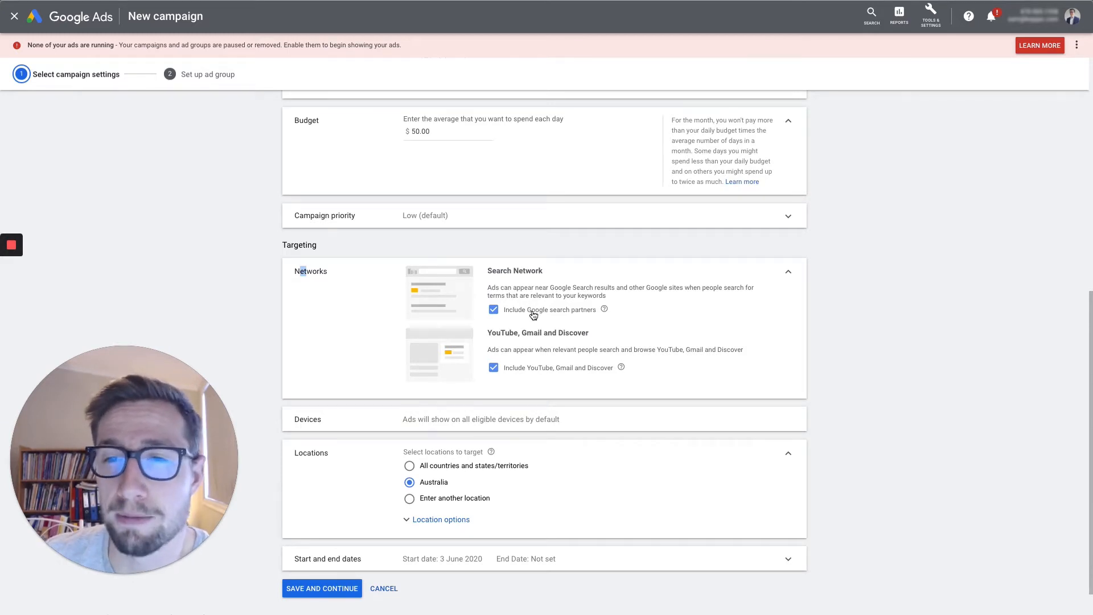
pyautogui.click(494, 308)
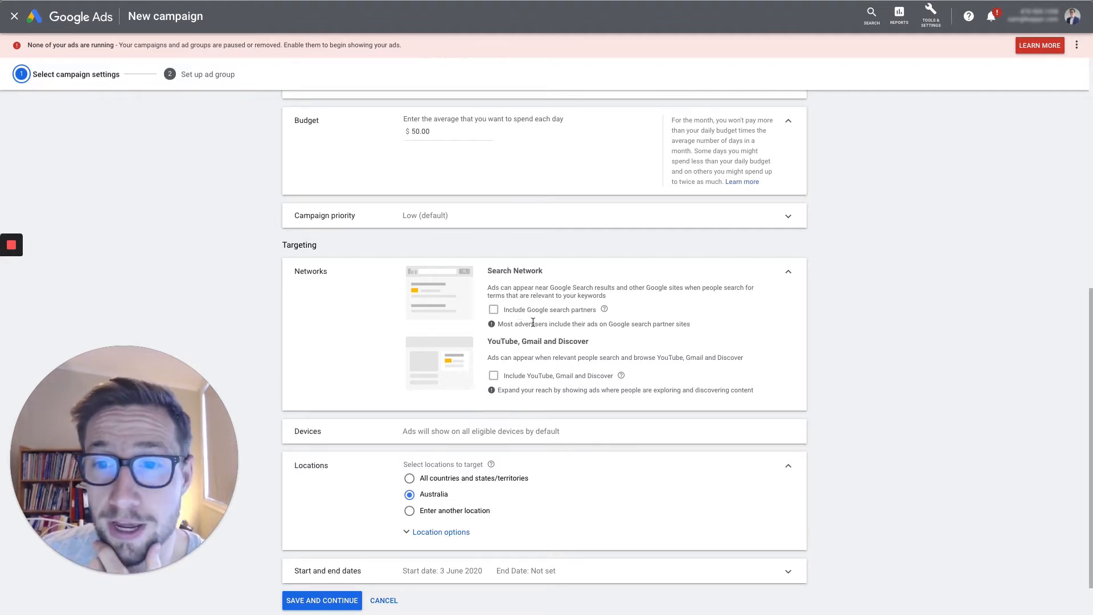
# Collapse Networks to its 'No networks targeted' summary and open the location options.
pyautogui.scroll(-3)
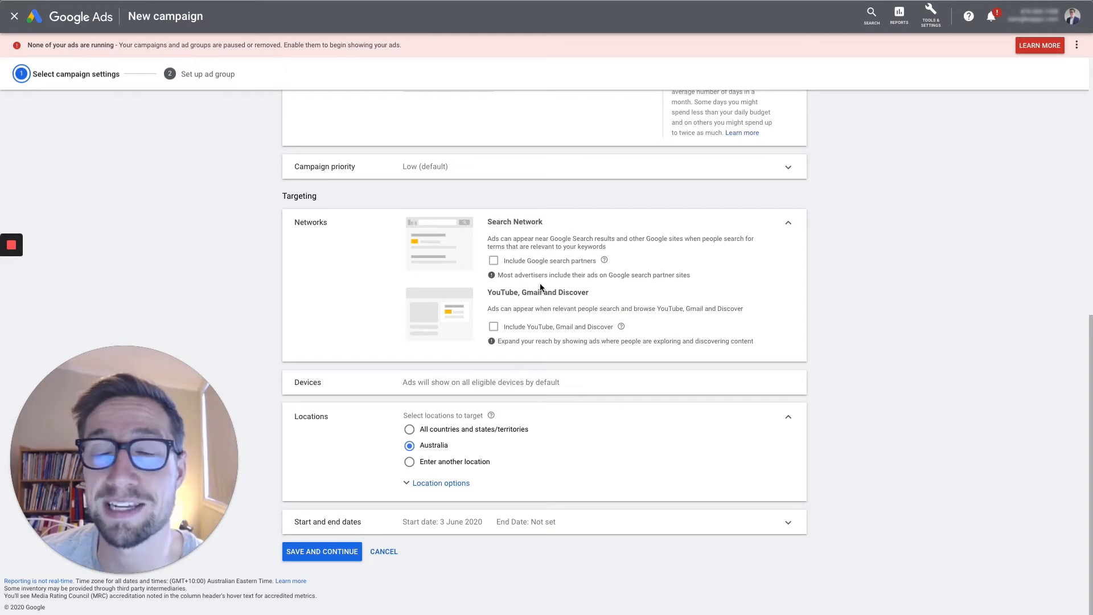
pyautogui.moveTo(537, 318)
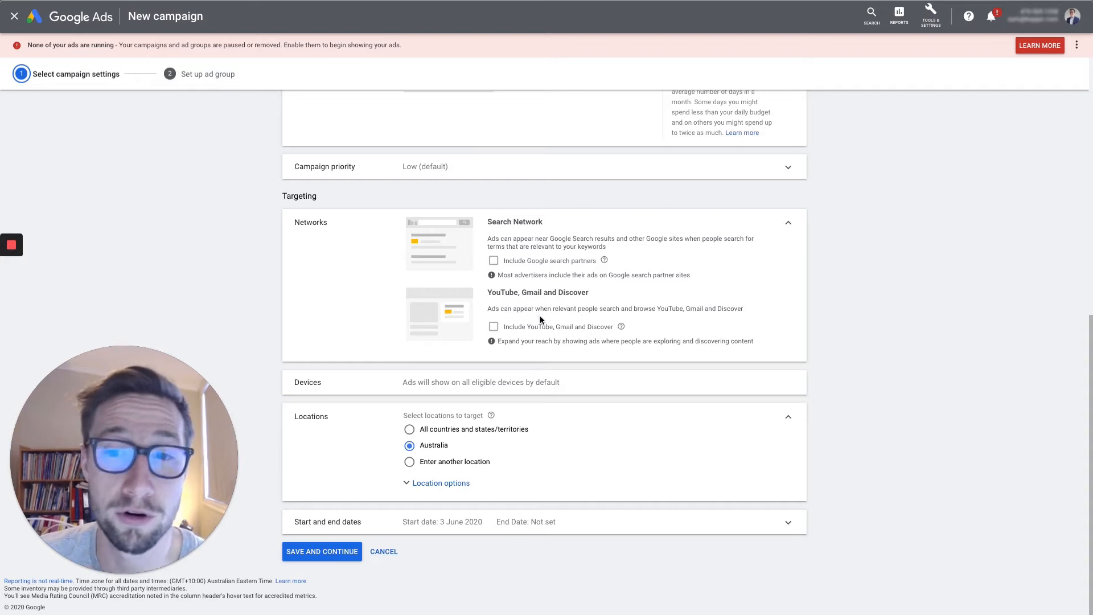
pyautogui.moveTo(523, 383)
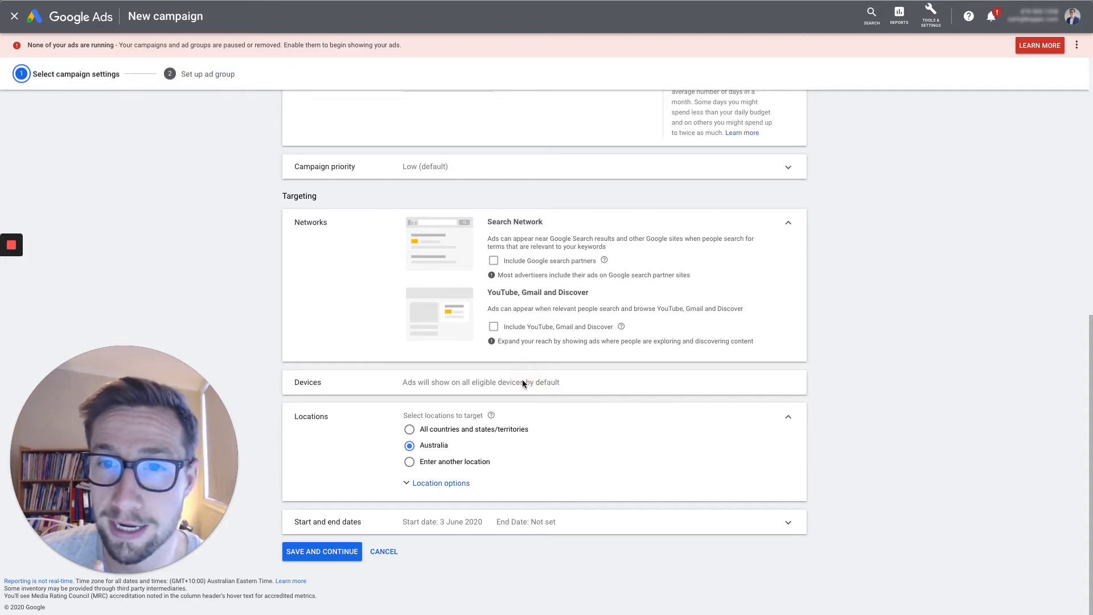
pyautogui.click(787, 222)
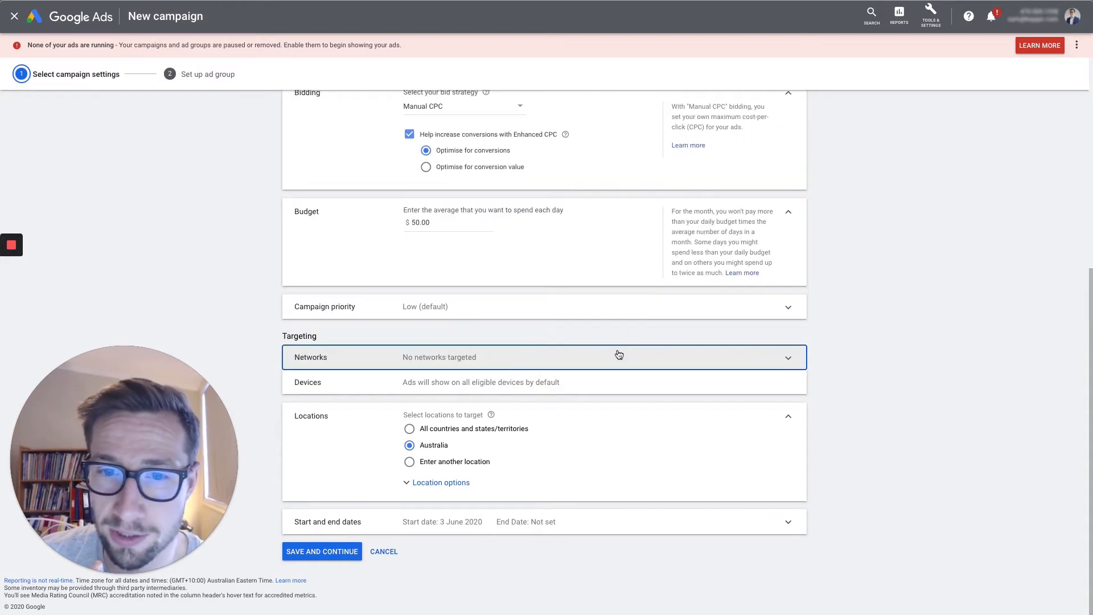
pyautogui.click(441, 483)
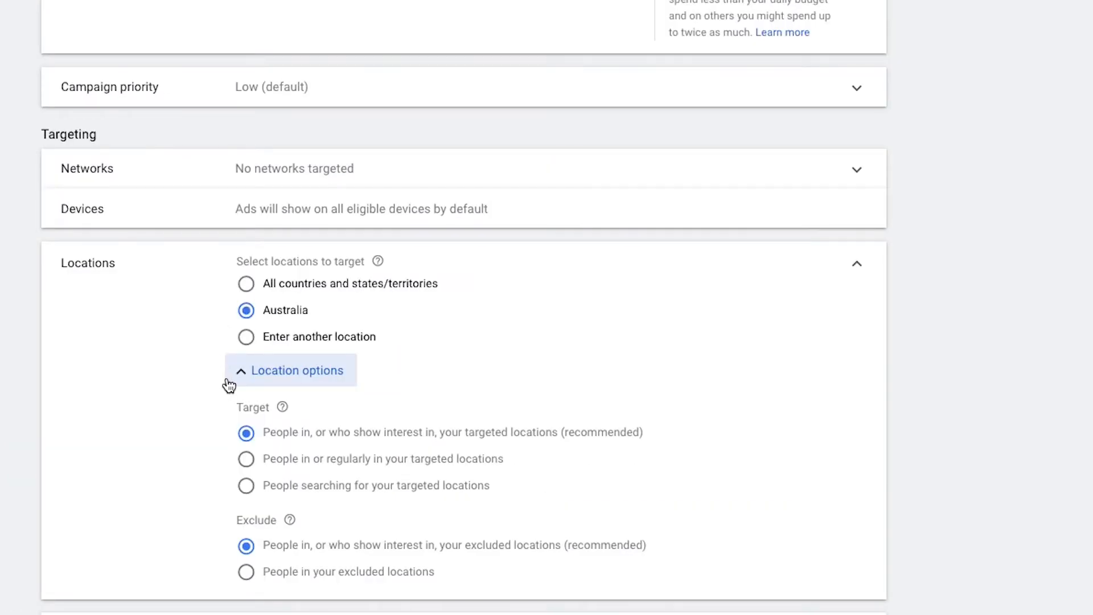
pyautogui.moveTo(269, 470)
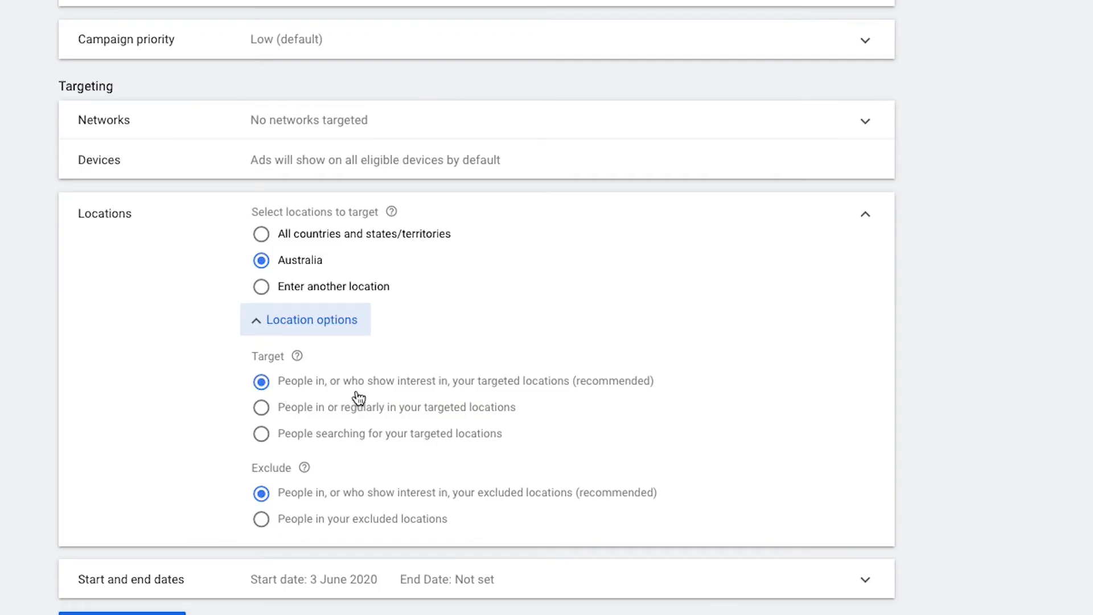
pyautogui.moveTo(561, 396)
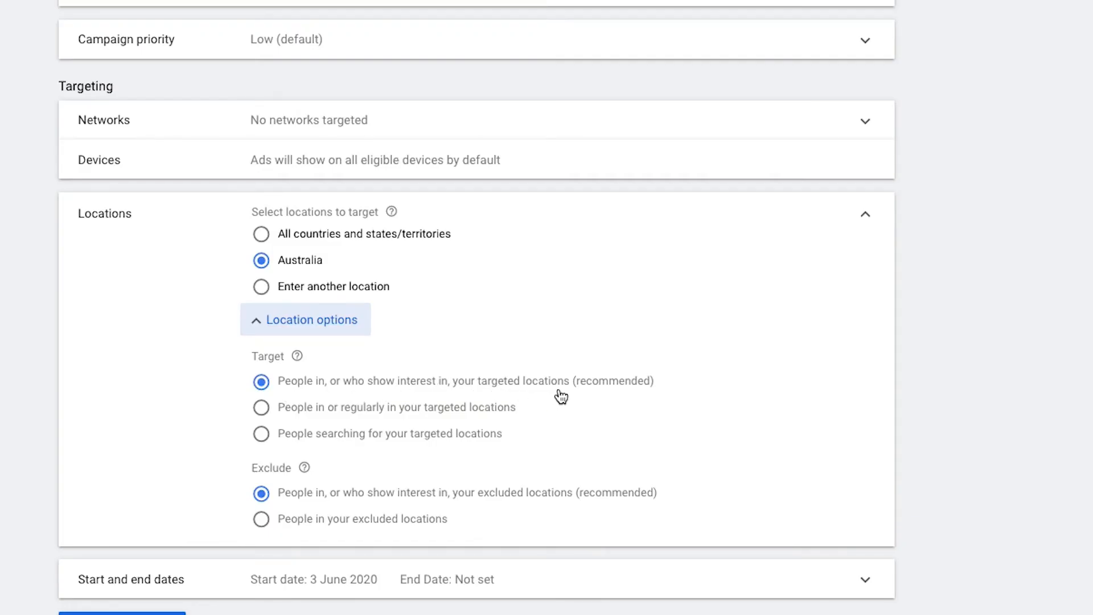
pyautogui.moveTo(447, 397)
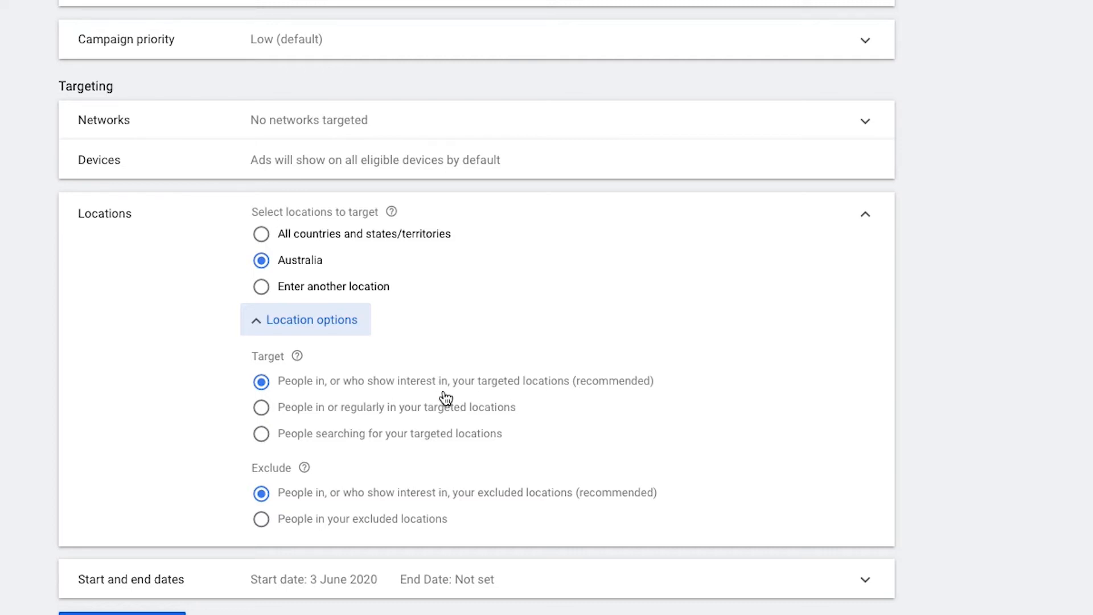
pyautogui.moveTo(394, 398)
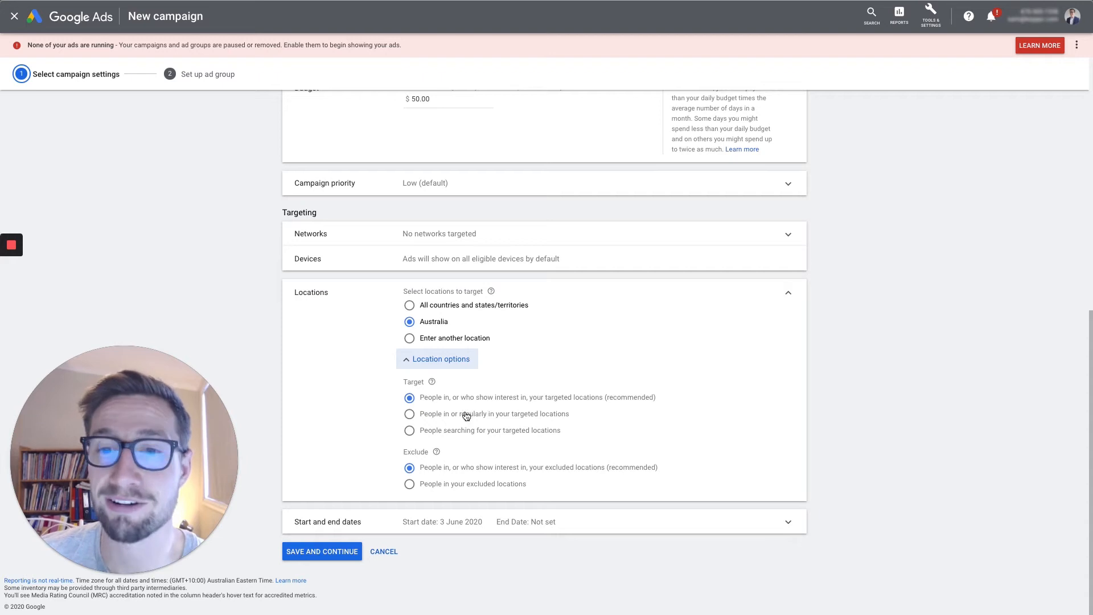
# Target people in or regularly in the targeted locations (Australia).
pyautogui.click(409, 414)
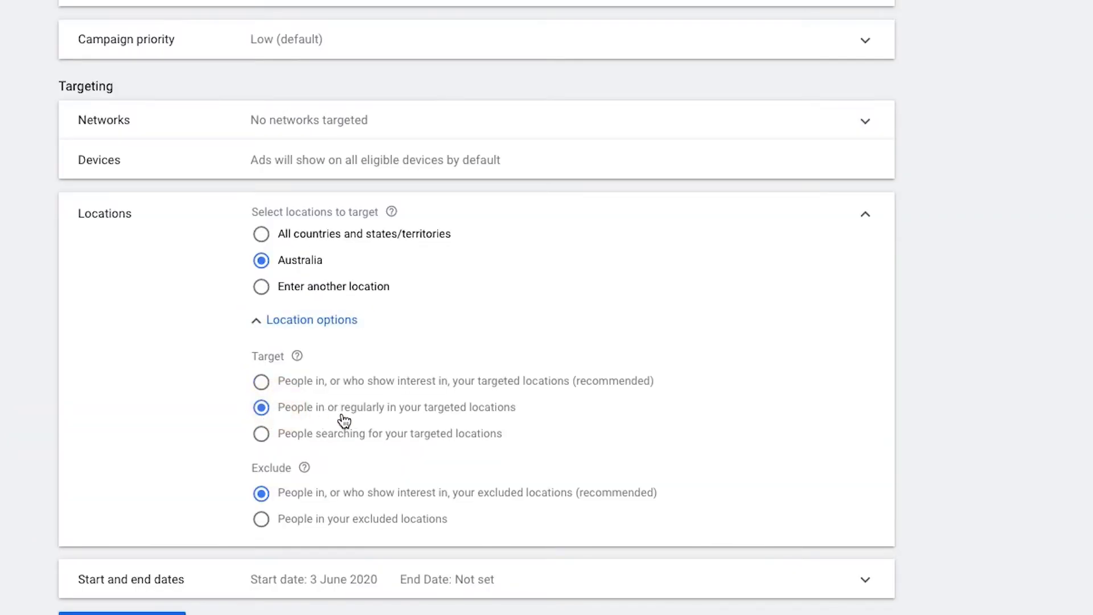
pyautogui.scroll(3)
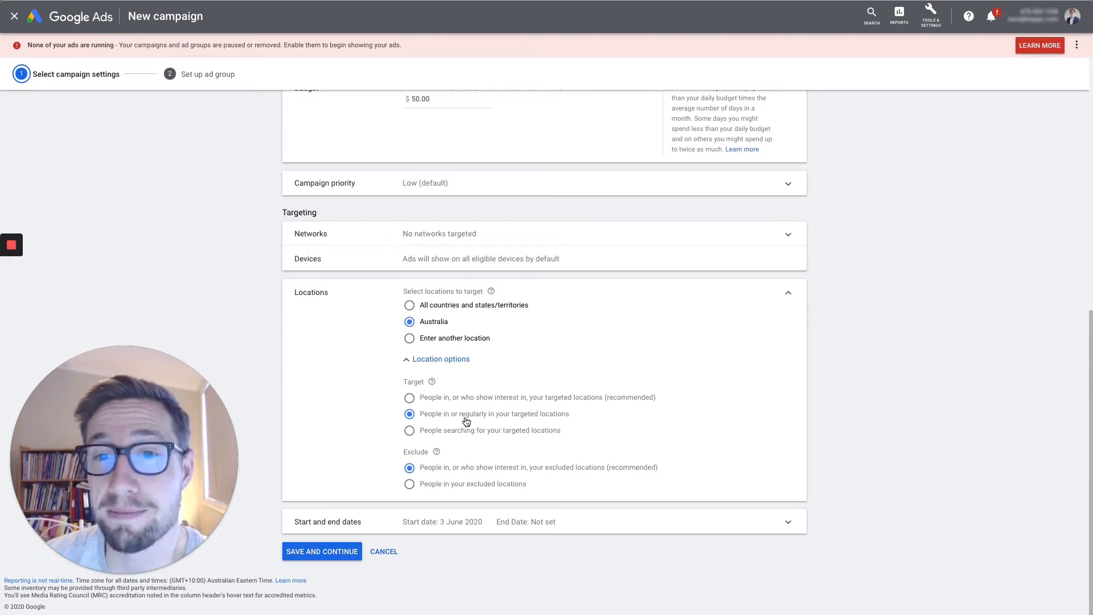
pyautogui.moveTo(502, 402)
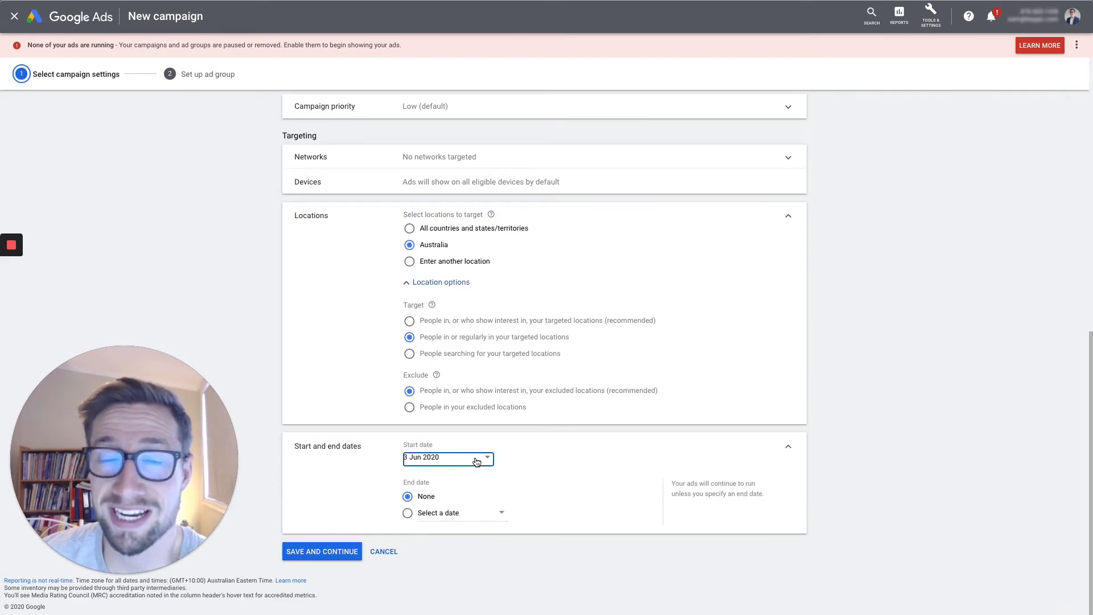
pyautogui.moveTo(532, 458)
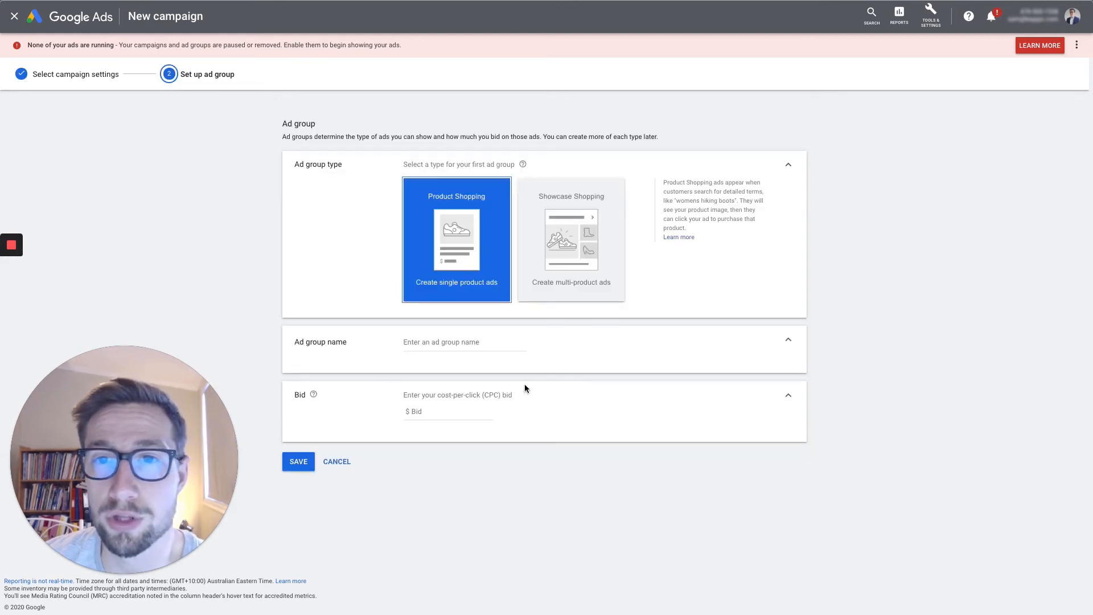
pyautogui.scroll(3)
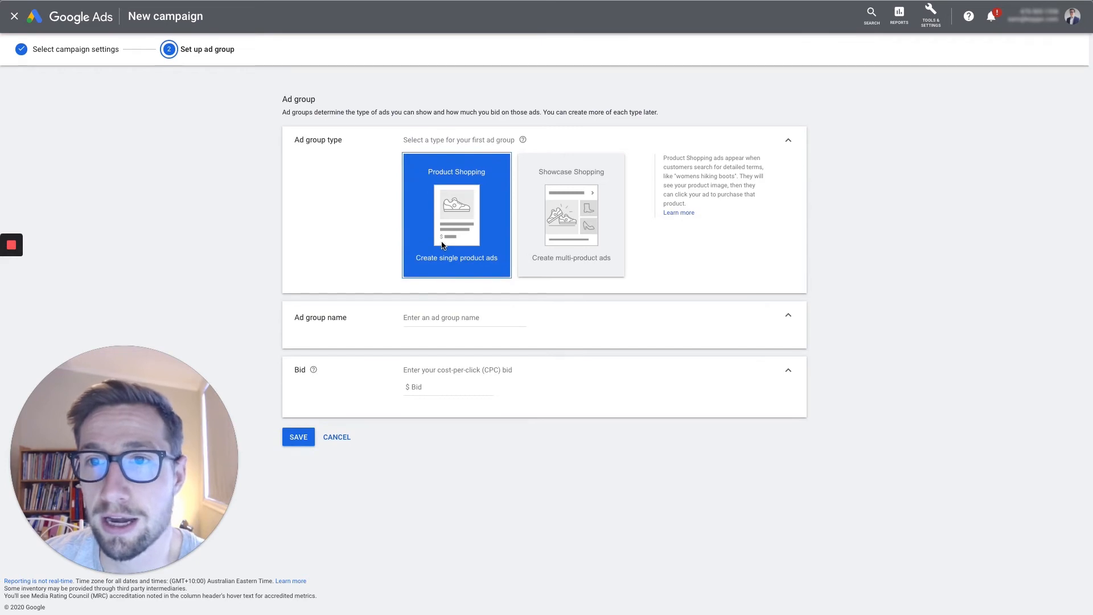
pyautogui.click(571, 214)
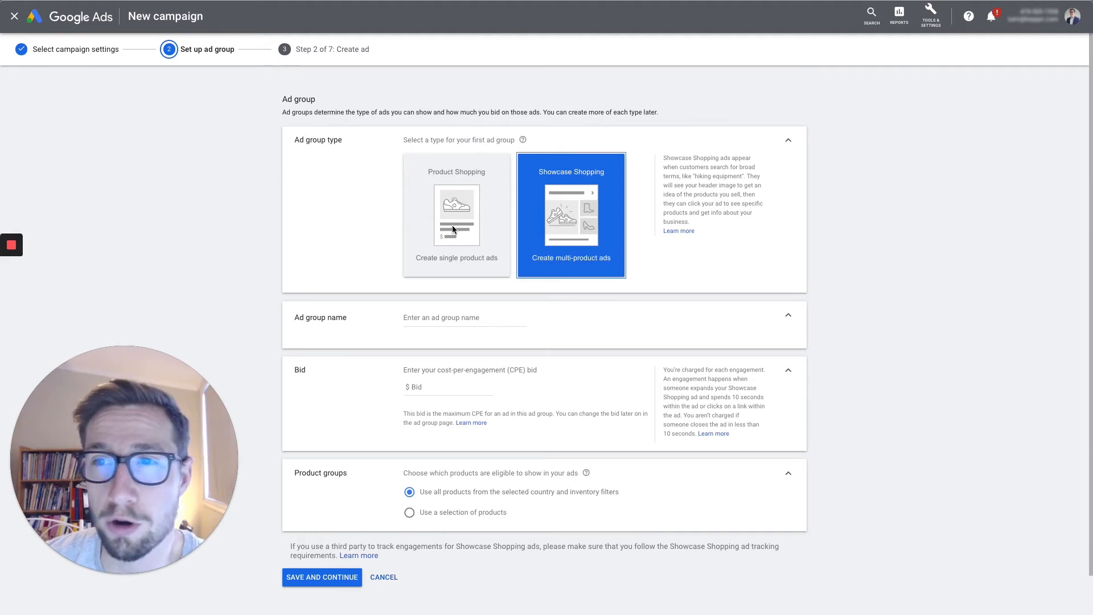
pyautogui.click(456, 214)
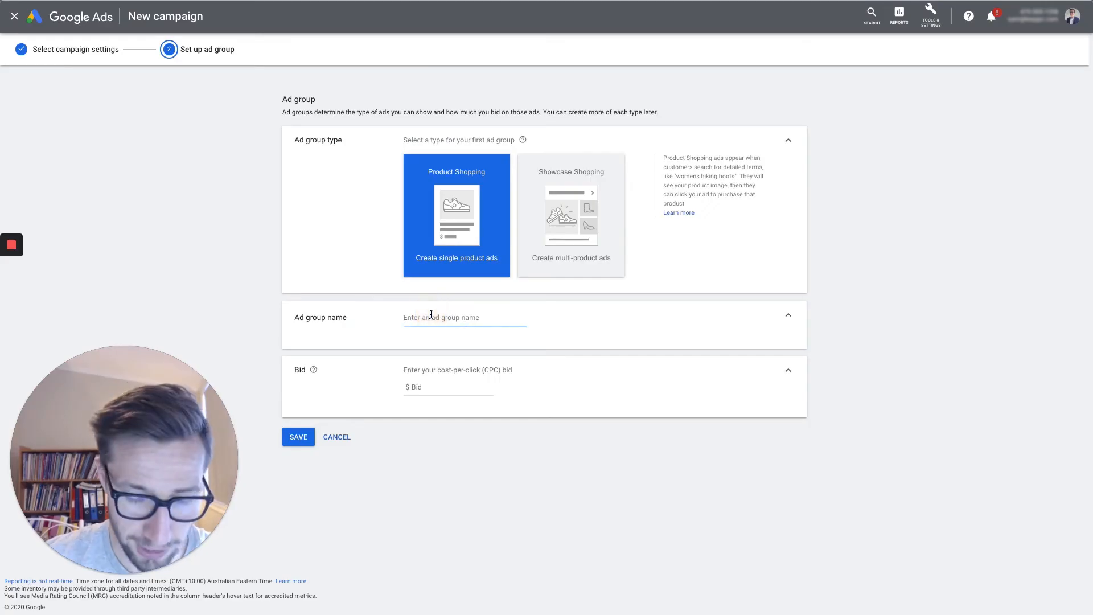
# Create the 'All products' ad group with a $1 max CPC bid and save the campaign.
pyautogui.write('All products')
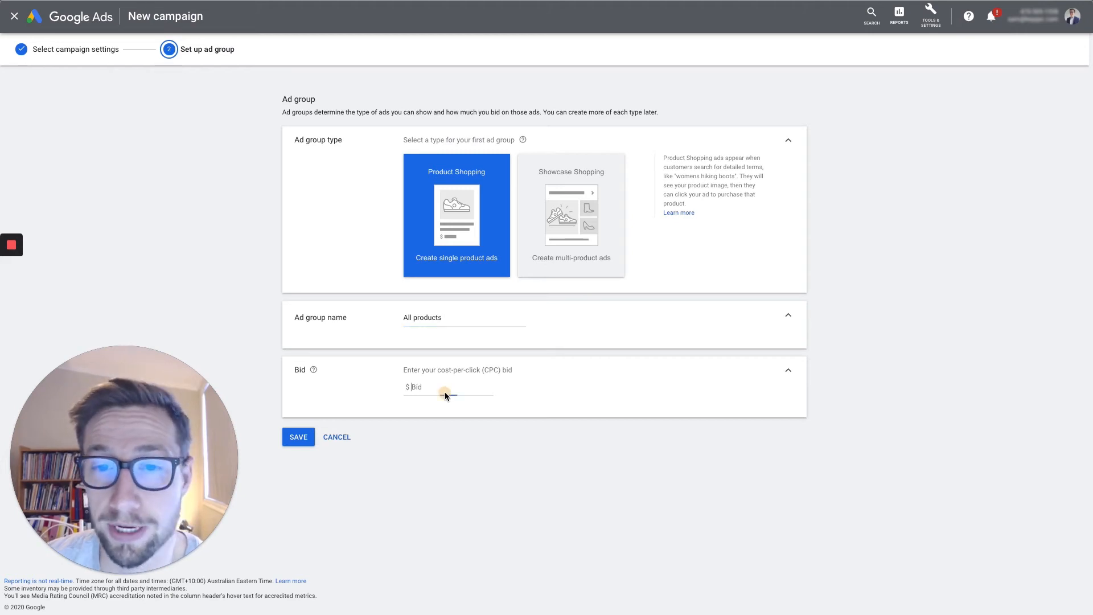
pyautogui.write('1')
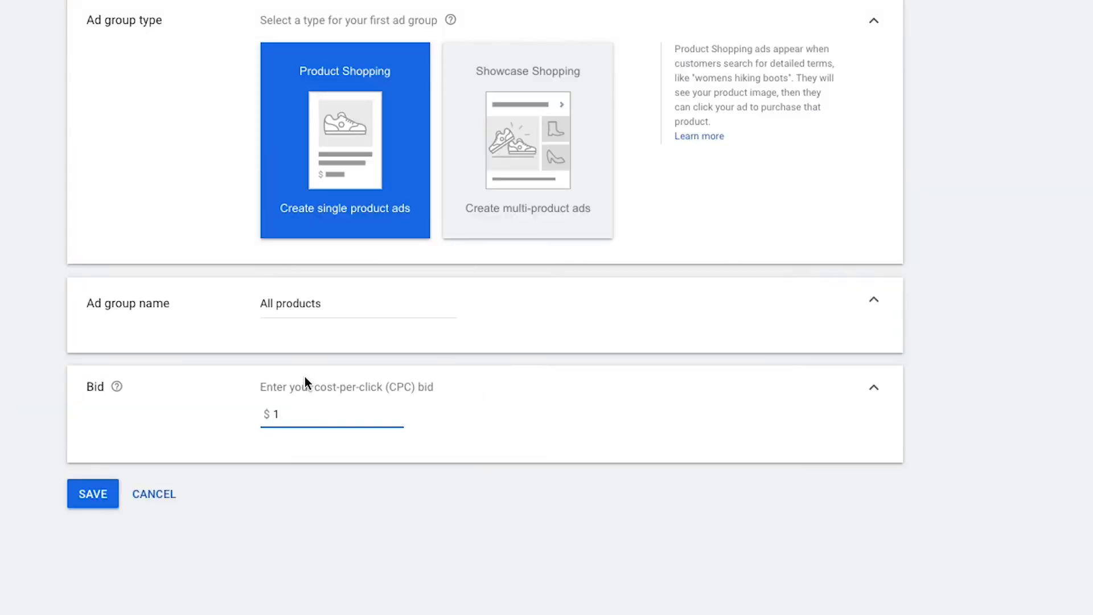
pyautogui.moveTo(314, 383)
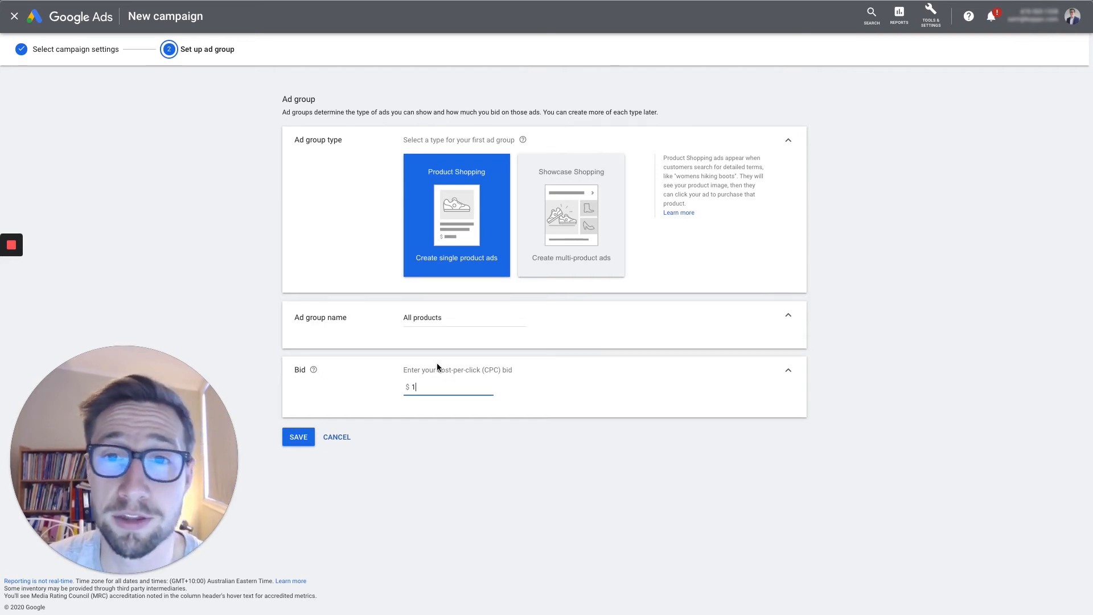
pyautogui.click(297, 437)
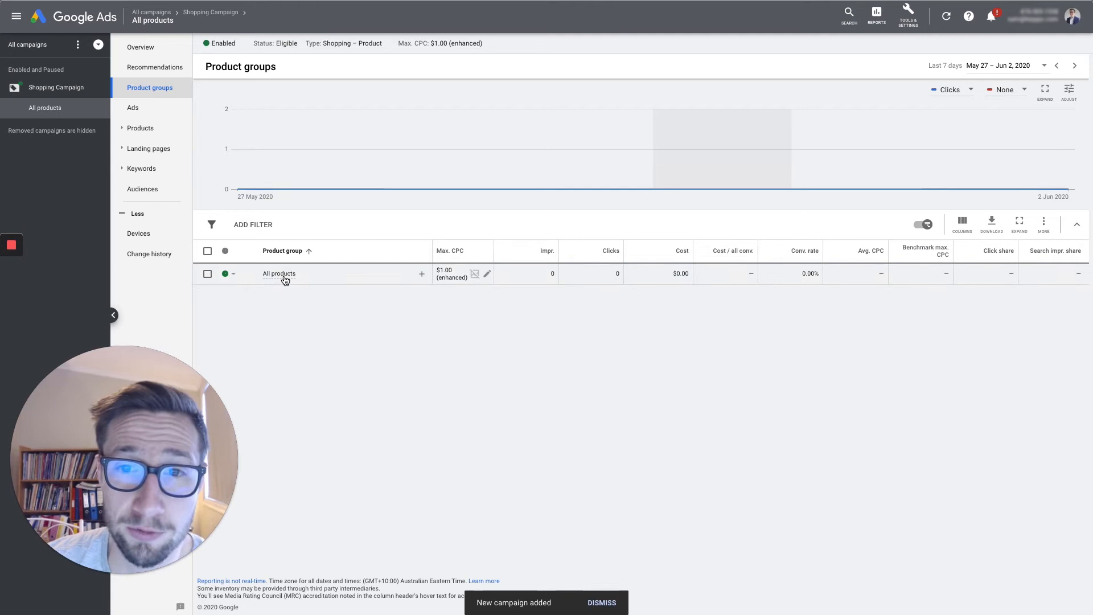
# Open the subdivision page for the All products product group.
pyautogui.click(277, 273)
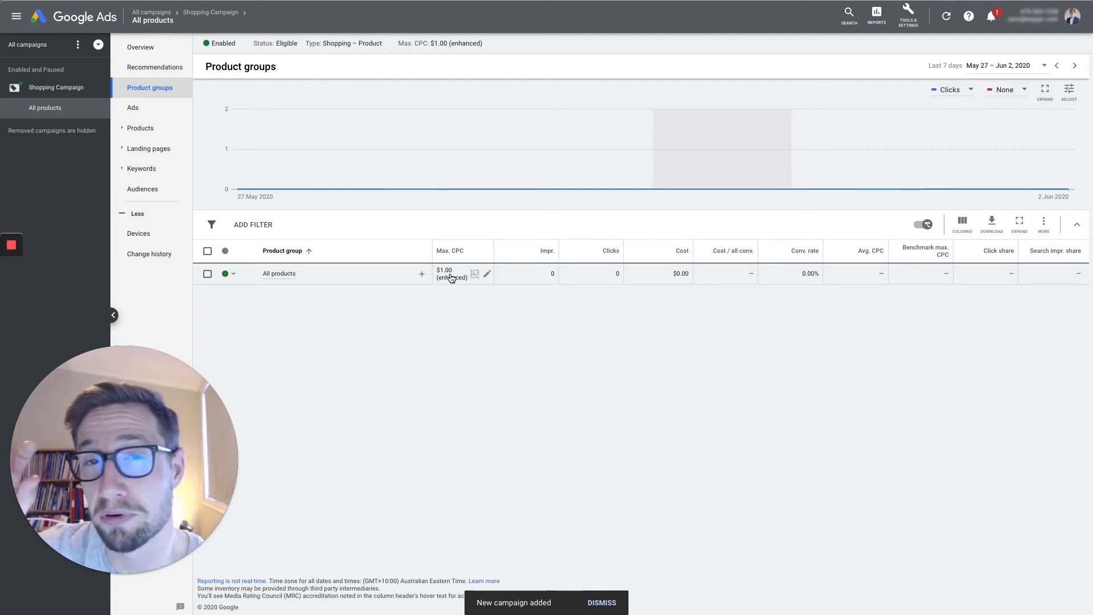
pyautogui.click(601, 602)
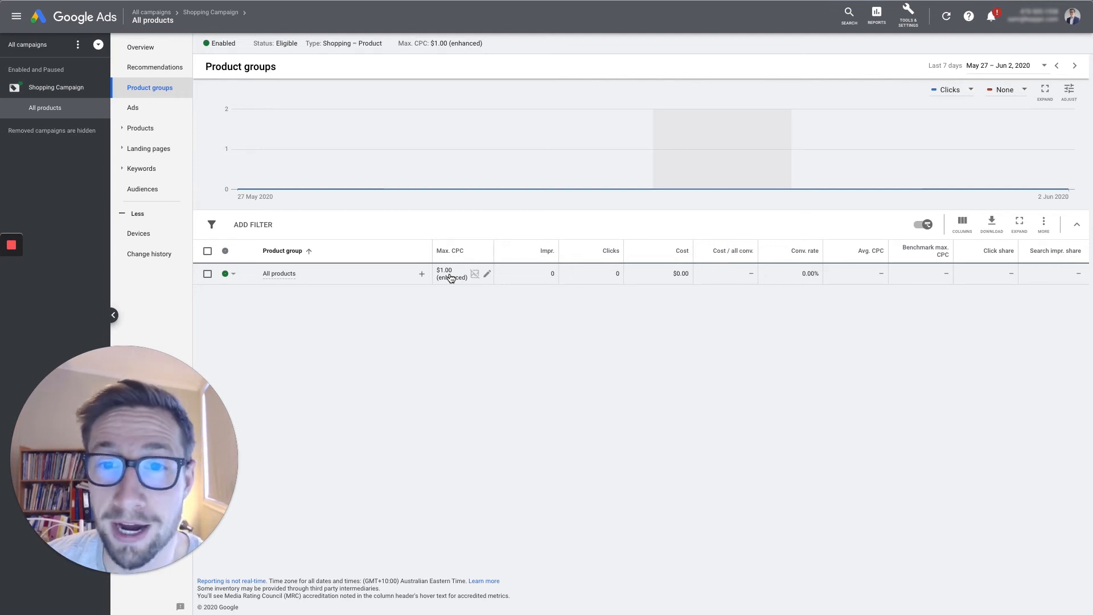
pyautogui.moveTo(397, 285)
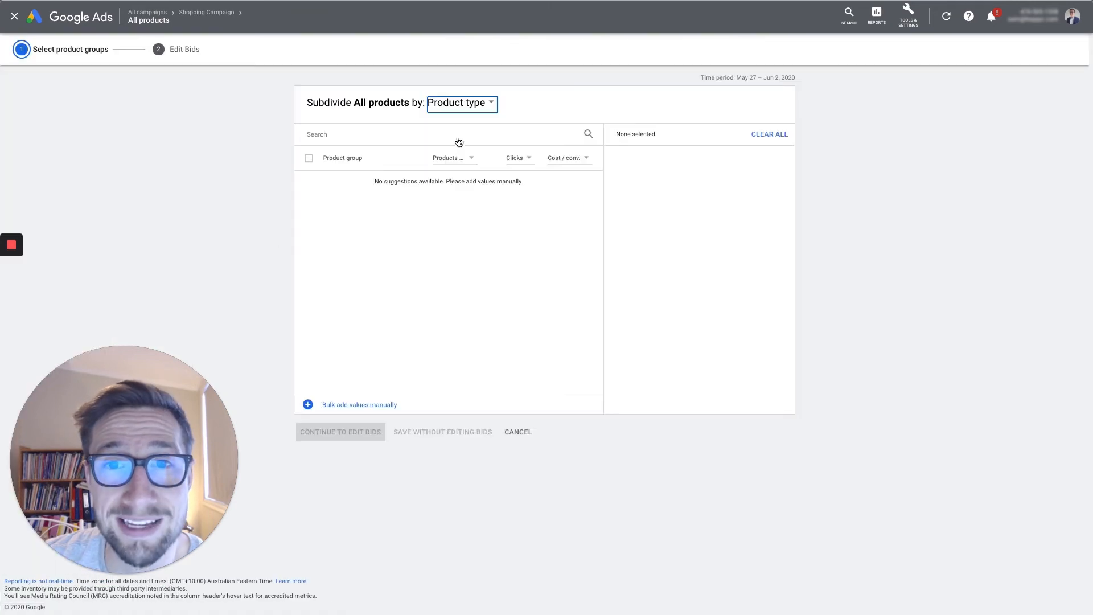
# Subdivide by Item ID, select all listed products (7s-super-fish-30l) and continue to edit bids.
pyautogui.click(458, 102)
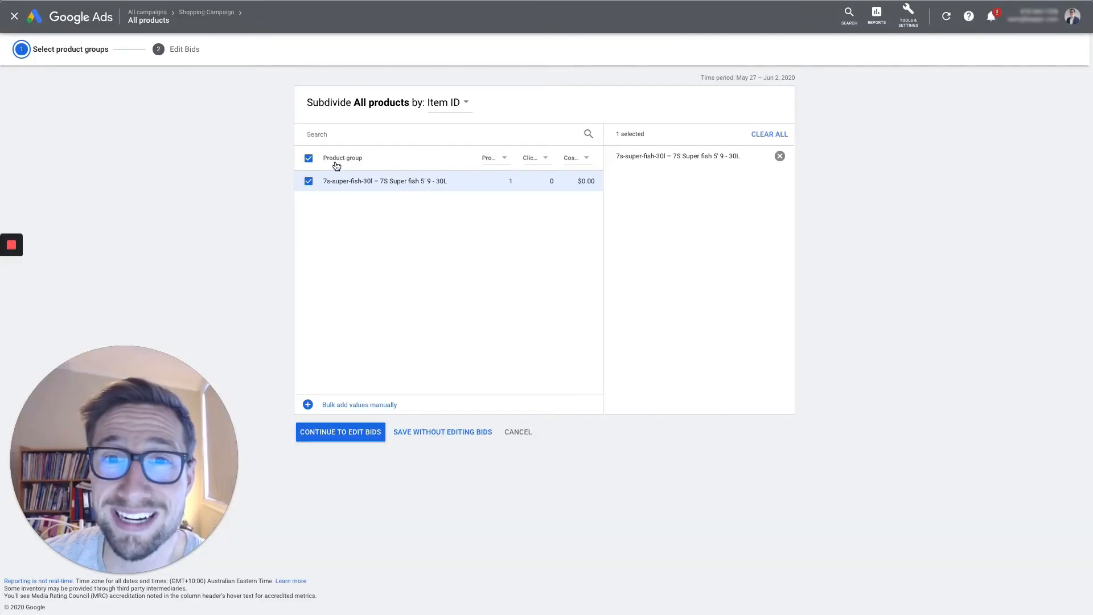
pyautogui.click(309, 158)
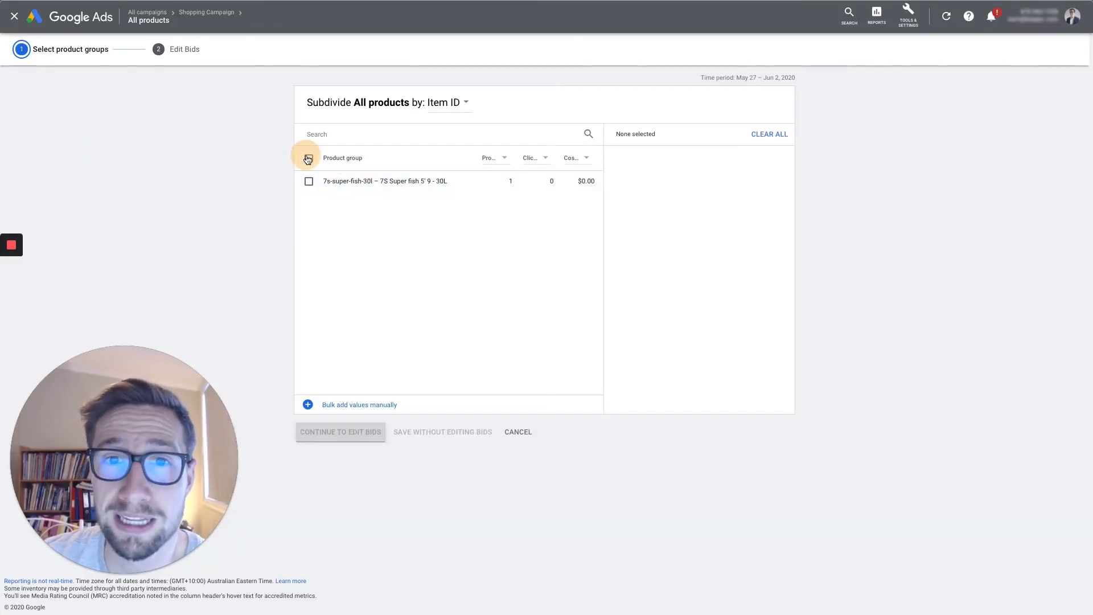
pyautogui.click(309, 158)
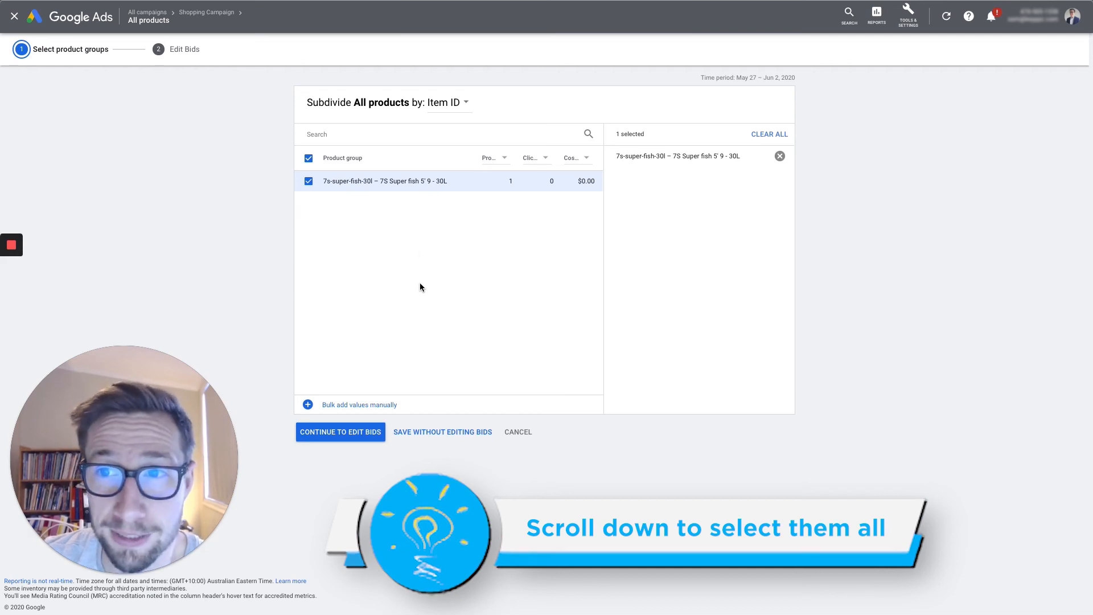
pyautogui.click(340, 432)
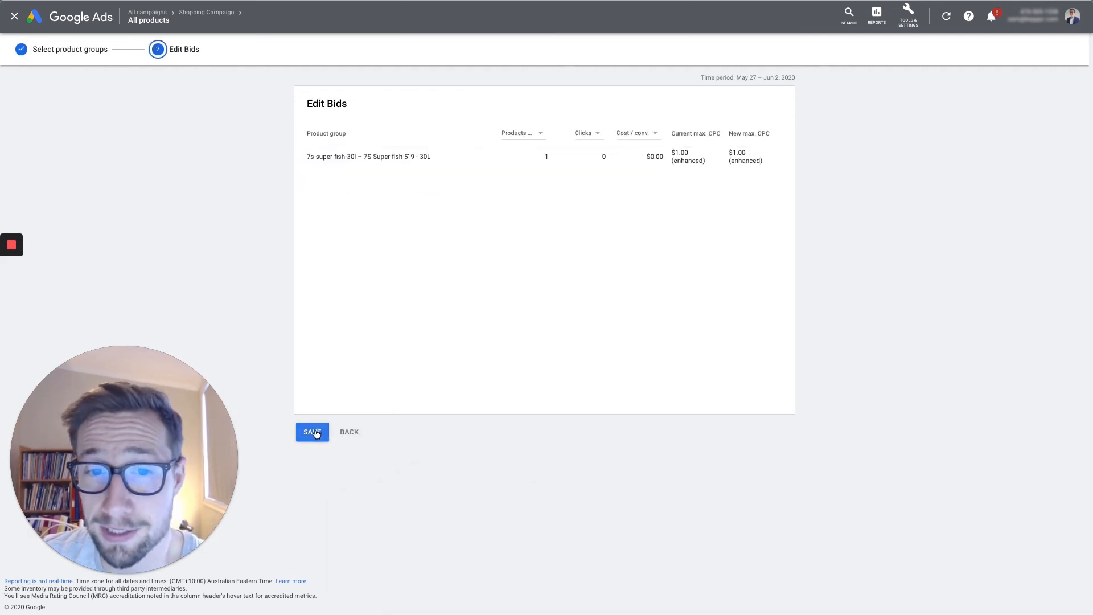
# Save the Item ID subdivision with $1.00 bids and dismiss the Max. CPC popup unchanged.
pyautogui.click(312, 432)
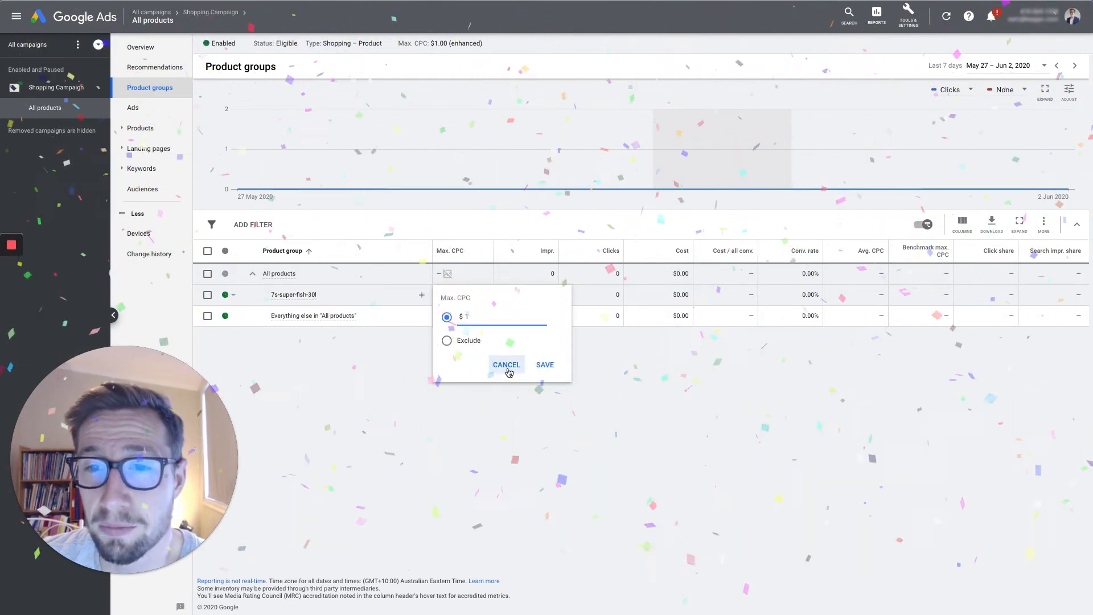
pyautogui.click(545, 365)
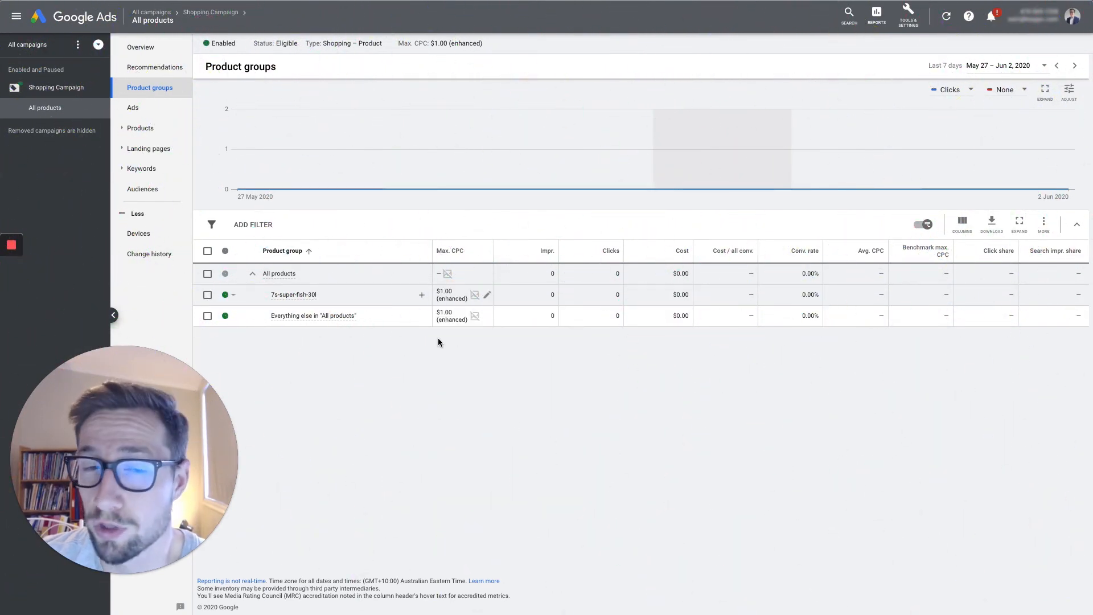